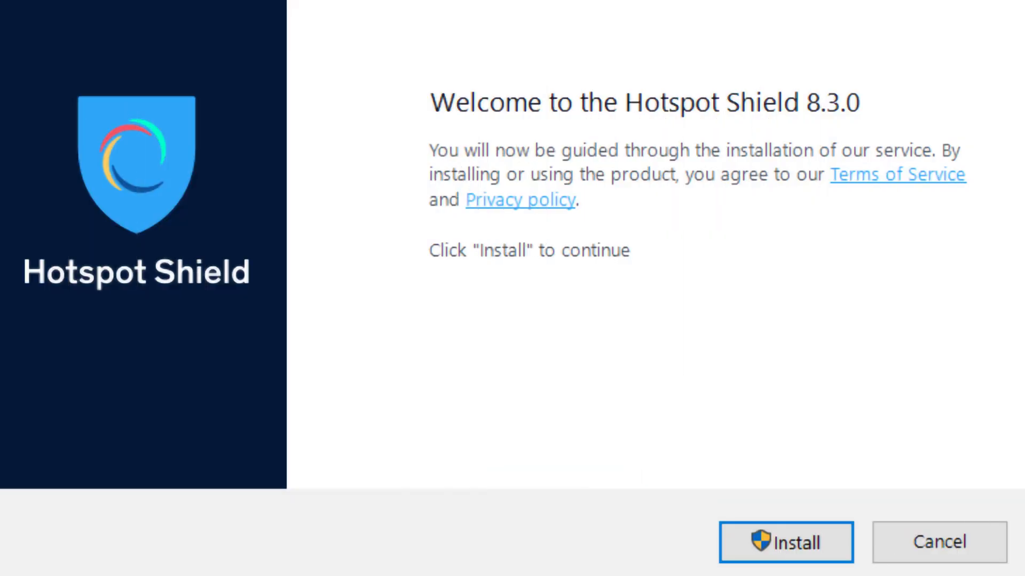
- Scroll the DD-WRT supported devices table down to the MSI section
left_click(785, 542)
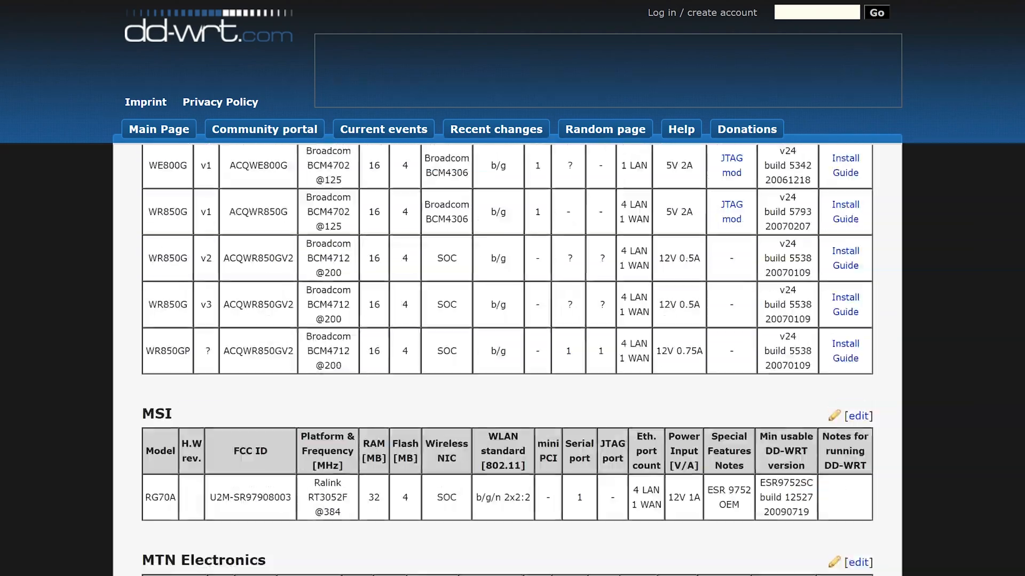
scroll("down", 3)
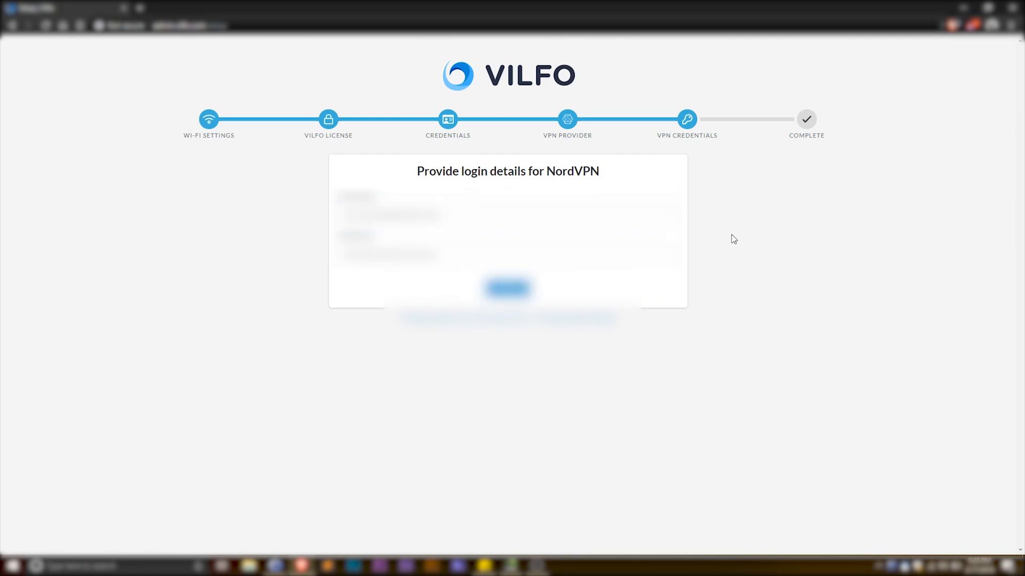
- Submit the NordVPN credentials, continue past the success message and review the dashboard
left_click(507, 288)
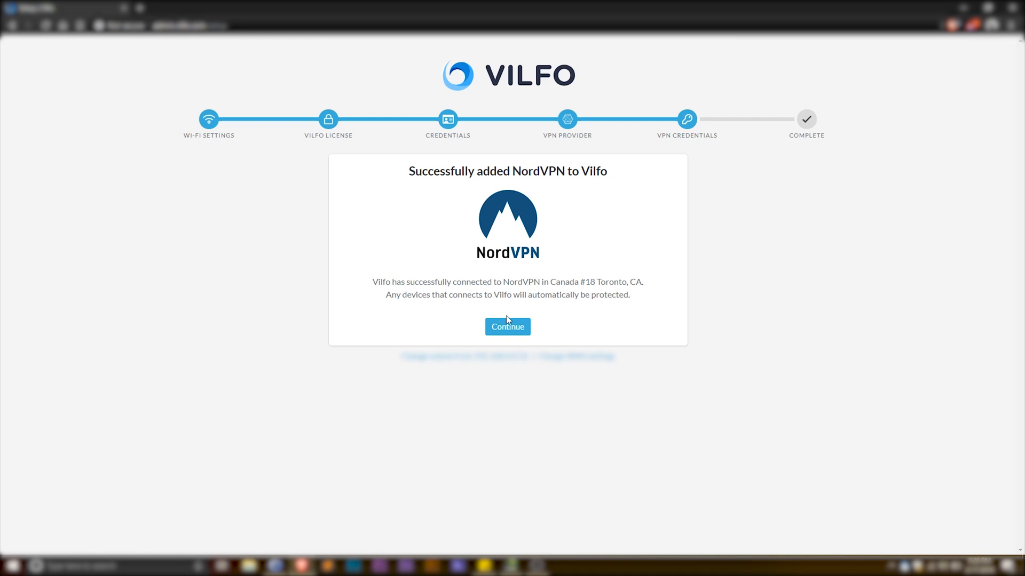
left_click(507, 327)
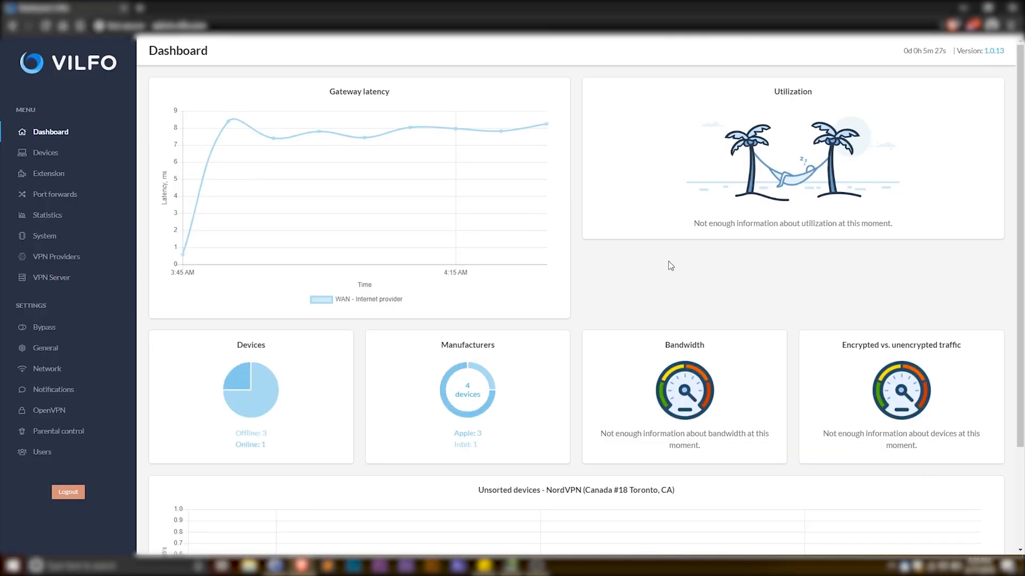
scroll("down", 3)
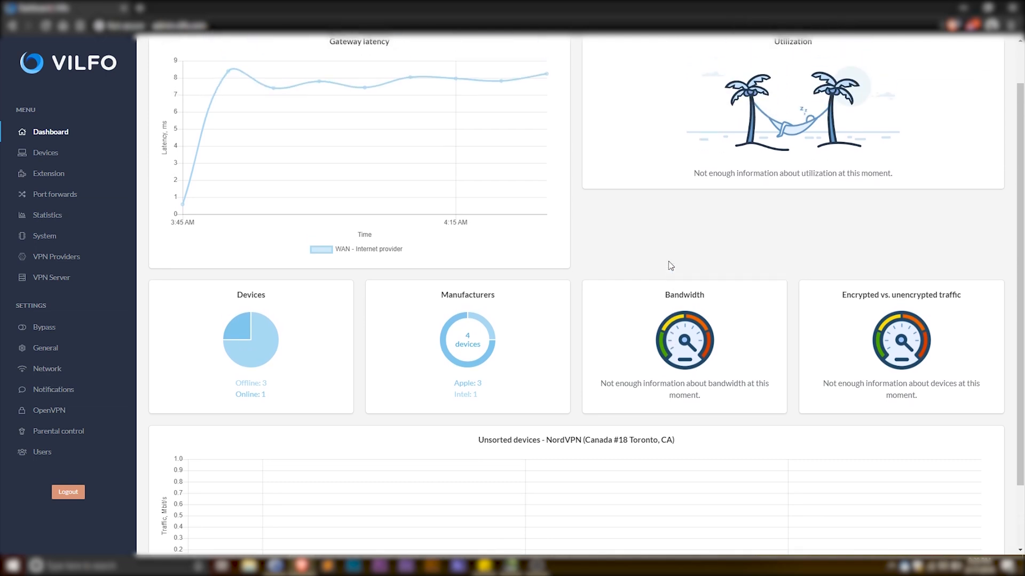
- Create a device group named 'Business' on the Devices page, then go to Extension settings
left_click(46, 153)
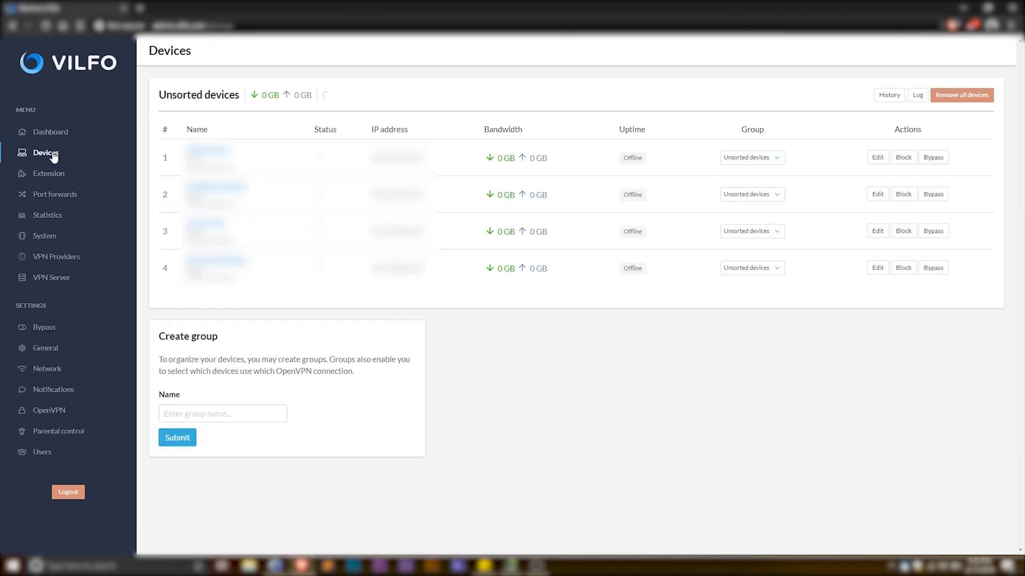
type("Business")
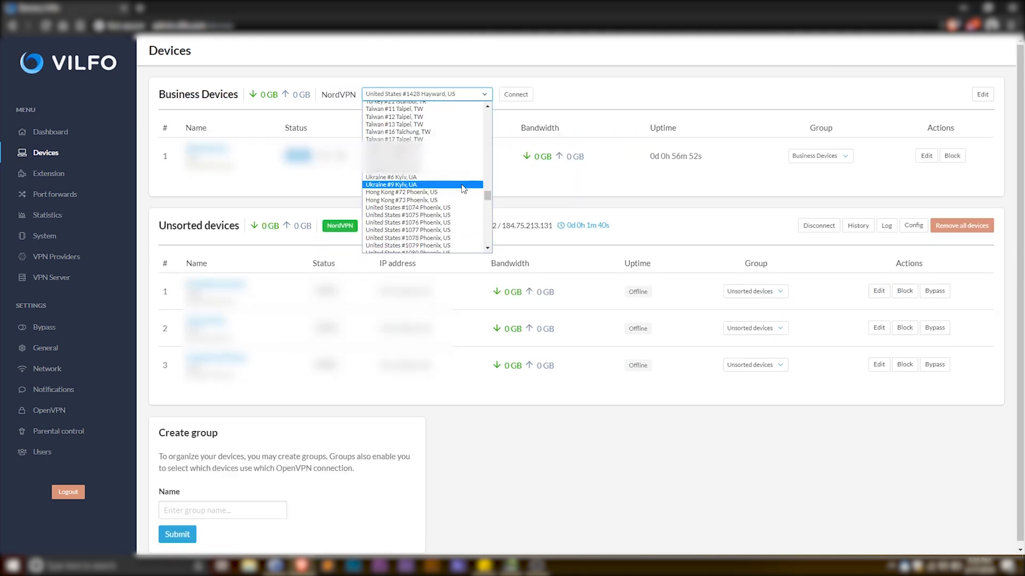
left_click(515, 94)
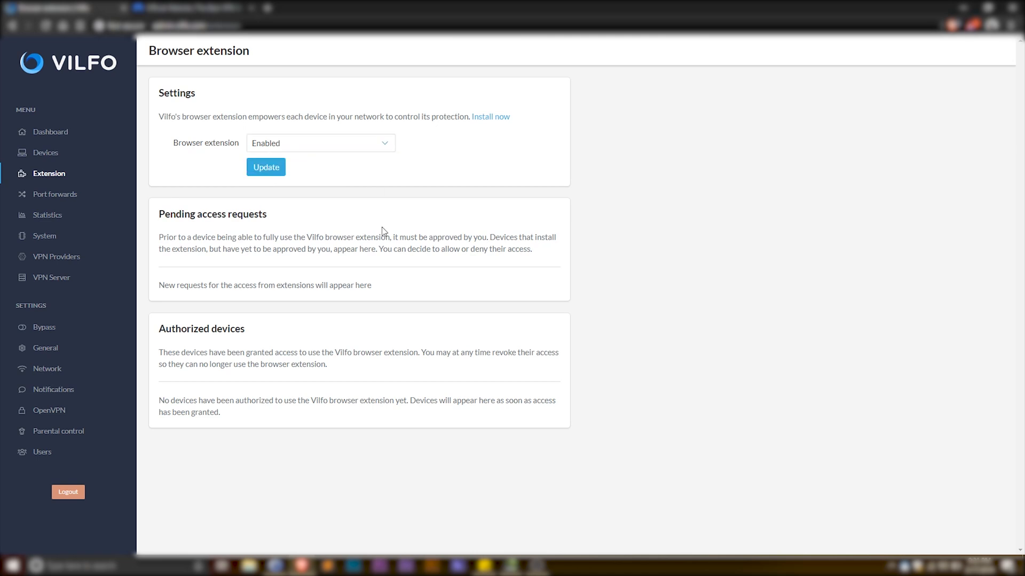
- Review the Statistics and System information pages
left_click(490, 117)
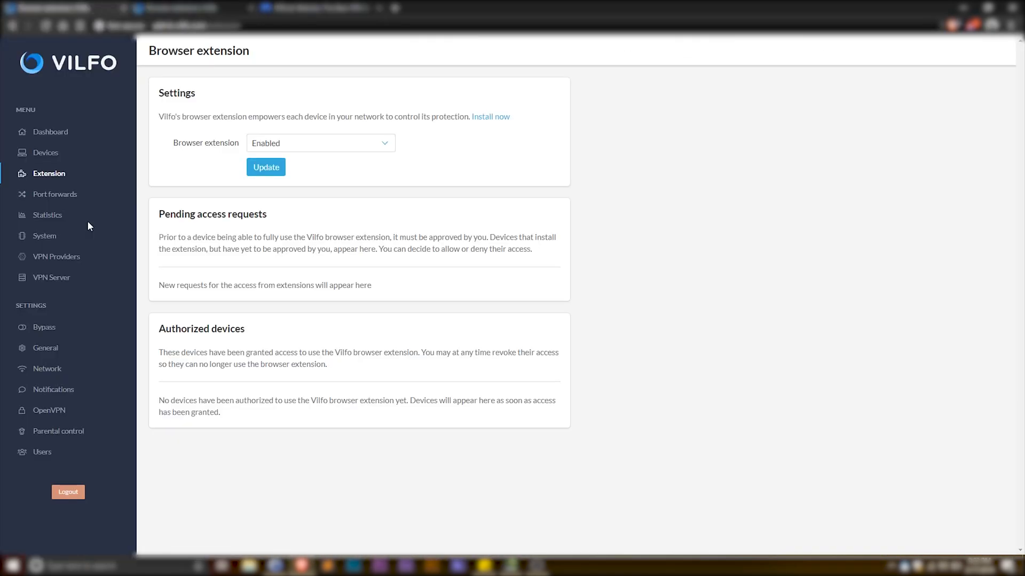
left_click(47, 215)
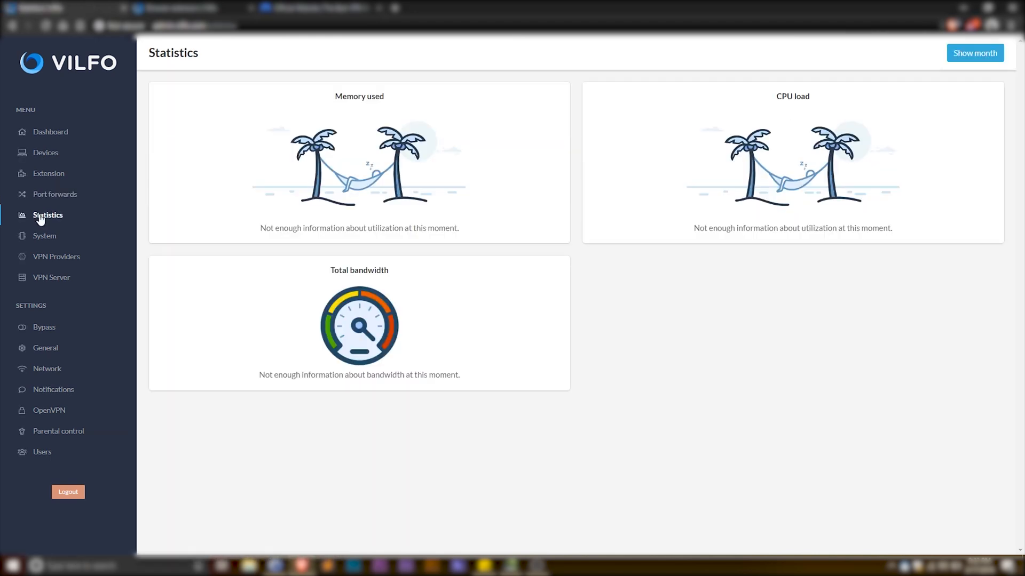
left_click(44, 235)
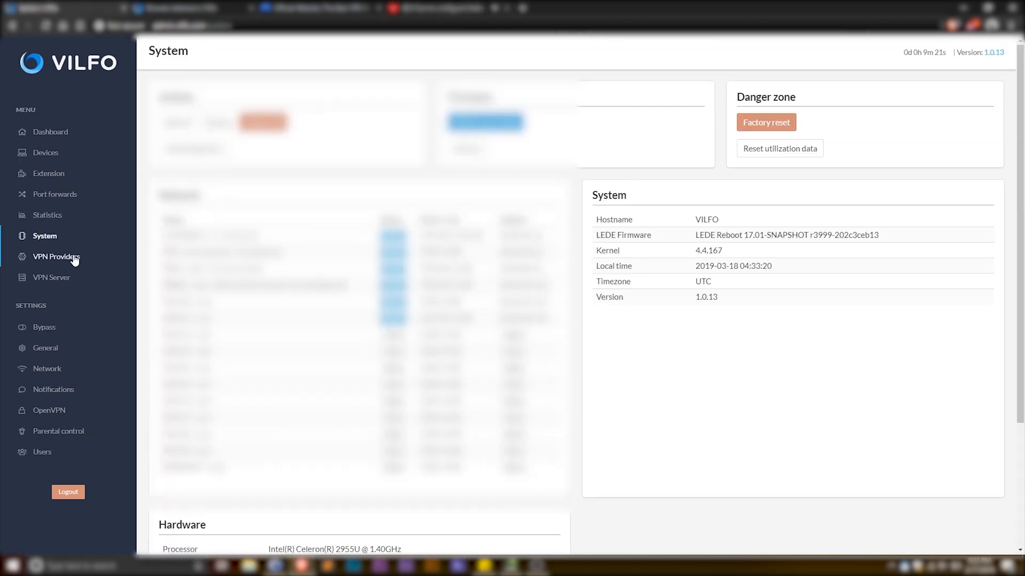
- Review VPN Providers and ProtonVPN's provider settings, ending on the VPN Server page
left_click(56, 256)
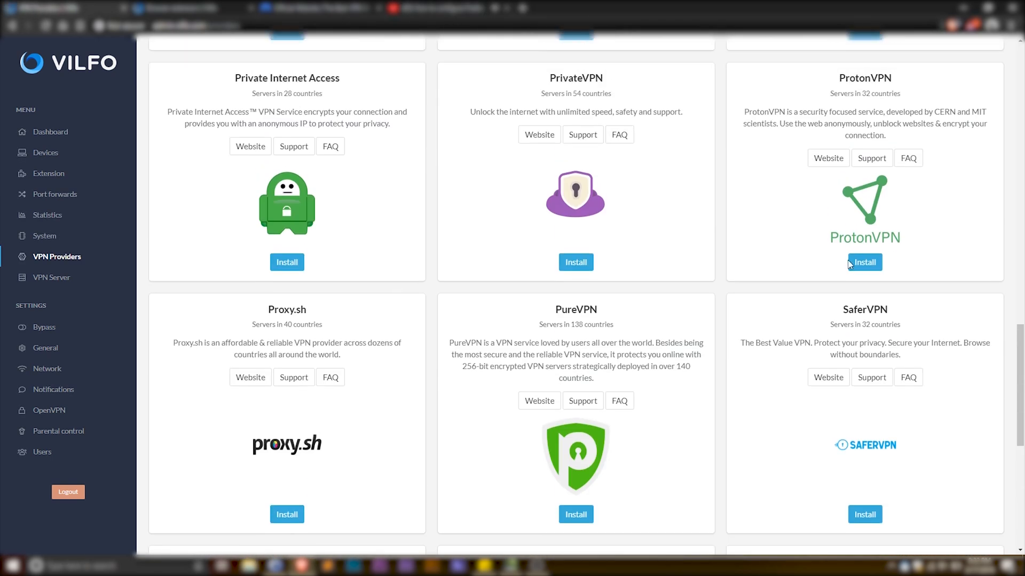
left_click(865, 262)
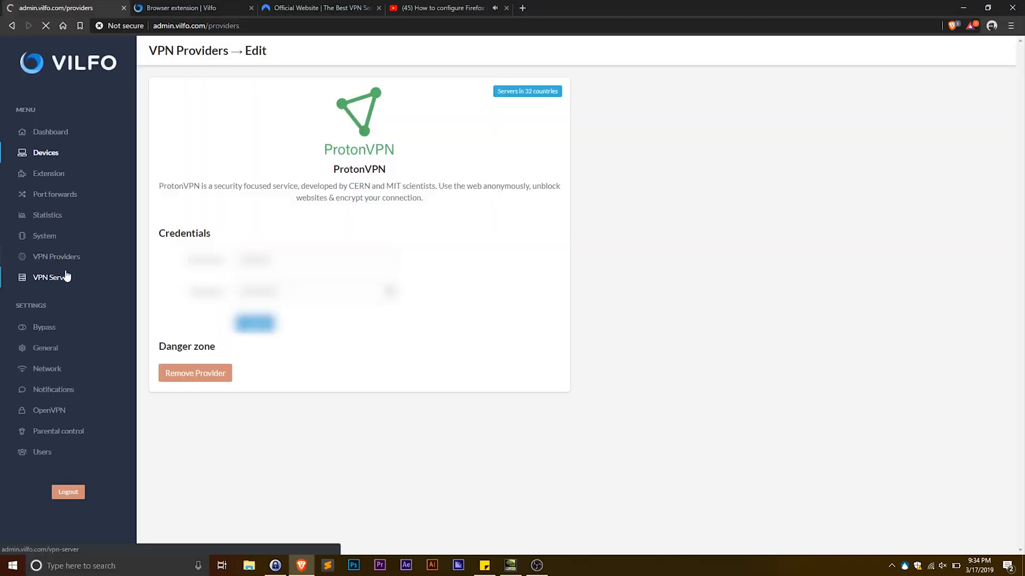
left_click(50, 277)
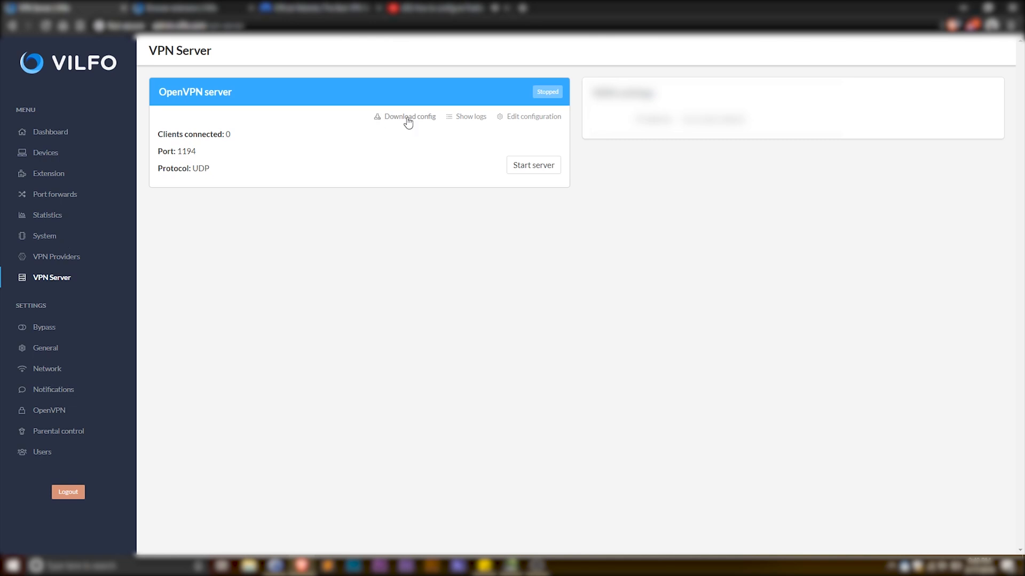
- View the OpenVPN server config download options and configuration, then the General settings page
left_click(409, 117)
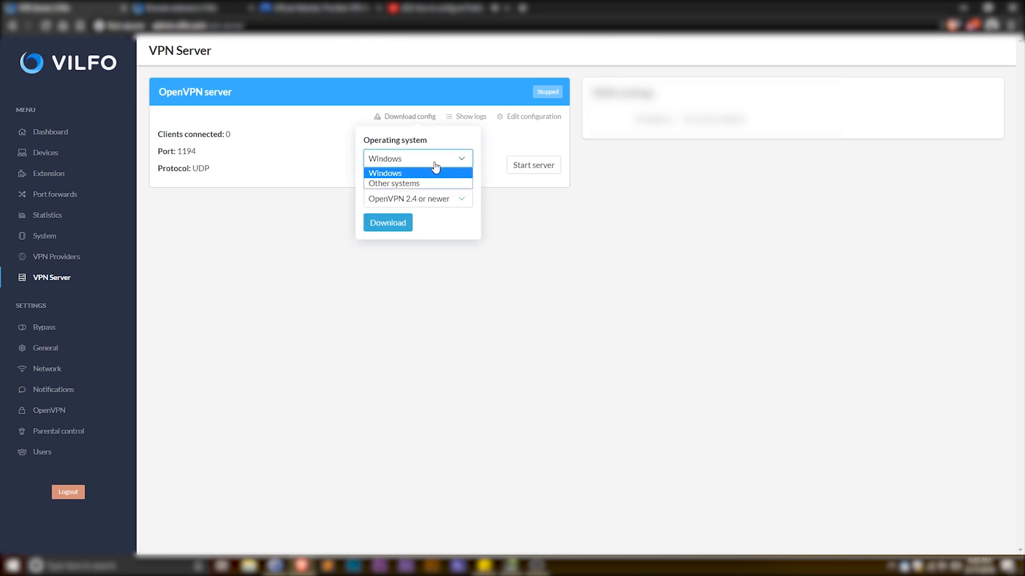
left_click(533, 116)
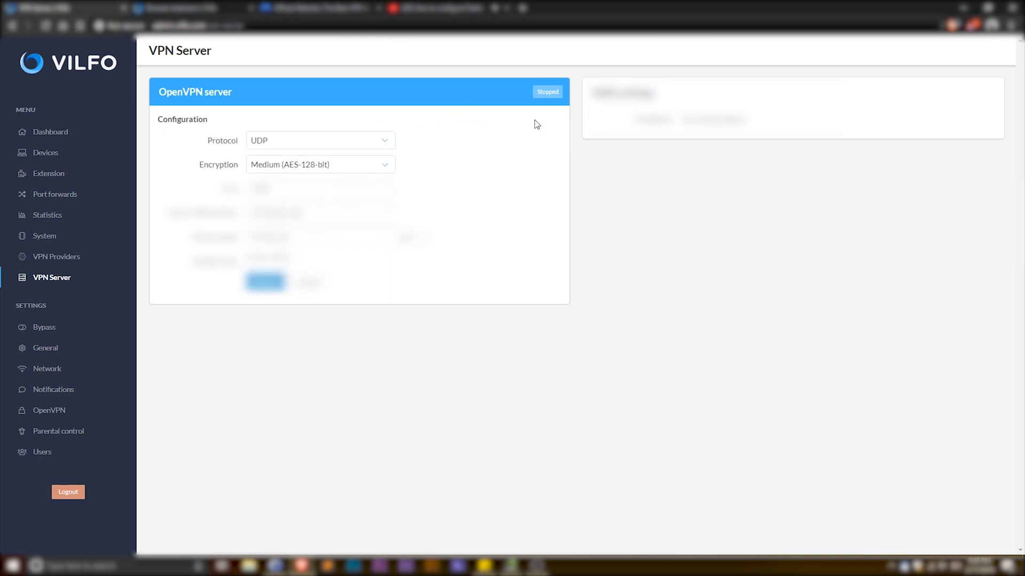
left_click(44, 327)
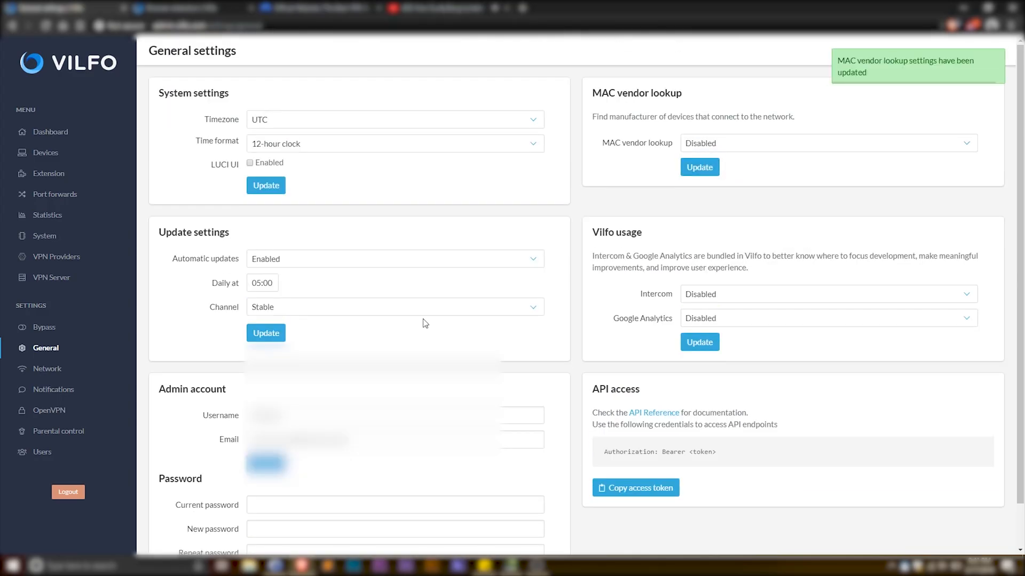
- Set the parental control rule to block Wednesday access from 19:00 to 23:59
left_click(53, 390)
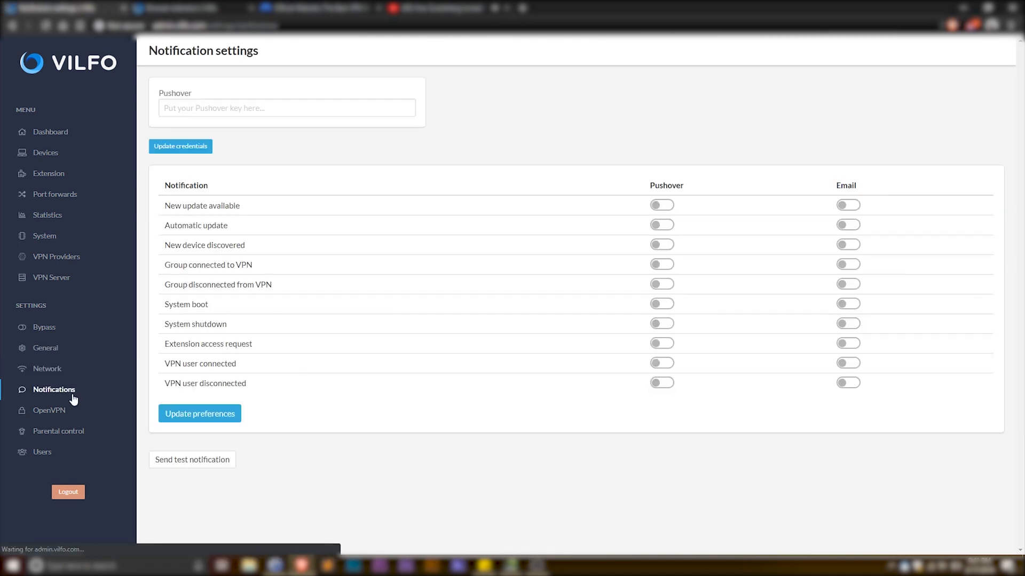
left_click(49, 410)
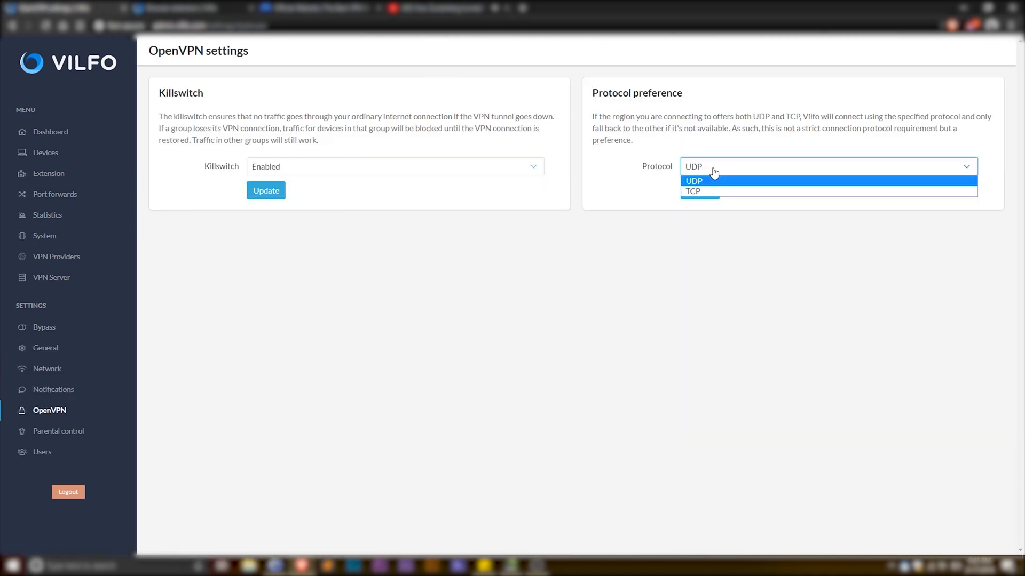
left_click(60, 430)
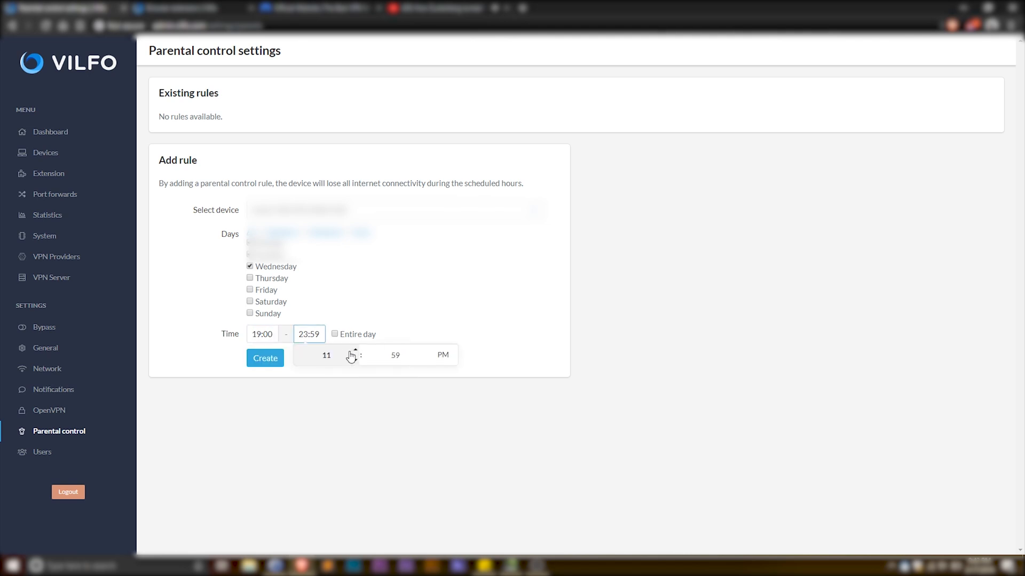
left_click(42, 452)
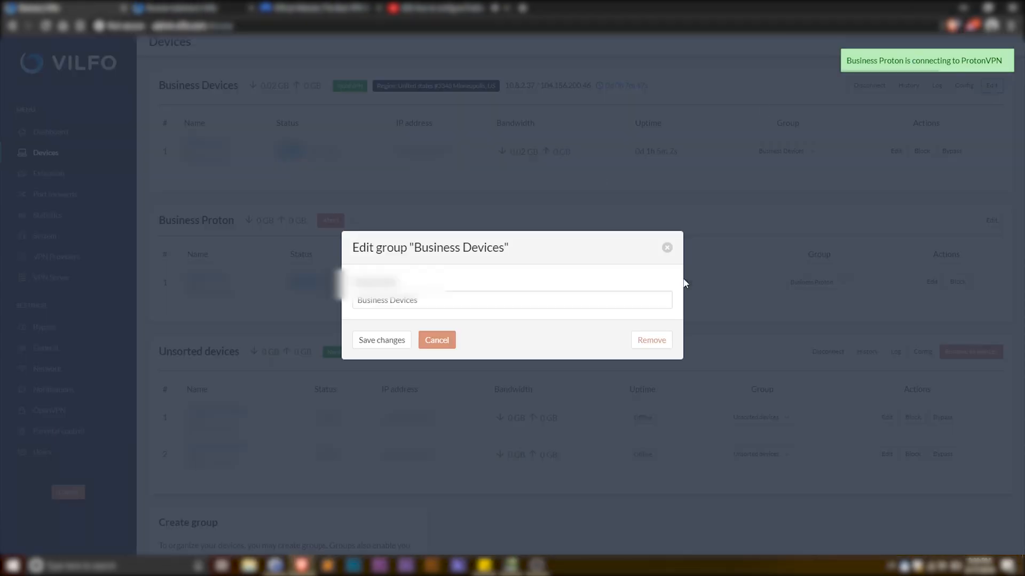
- Cancel the group rename, disconnect Business Devices from NordVPN and list VPN providers for it
left_click(437, 340)
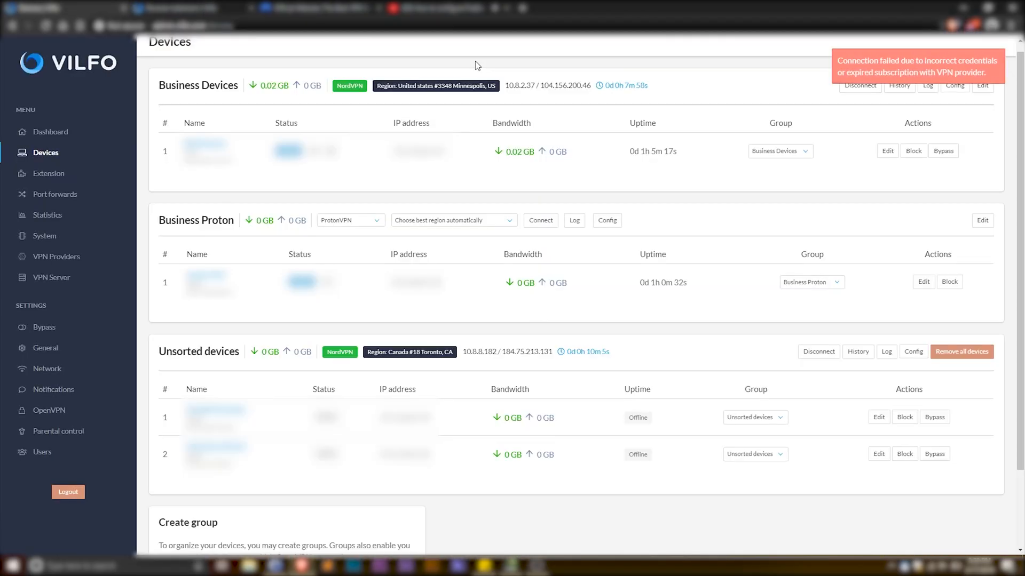
left_click(859, 85)
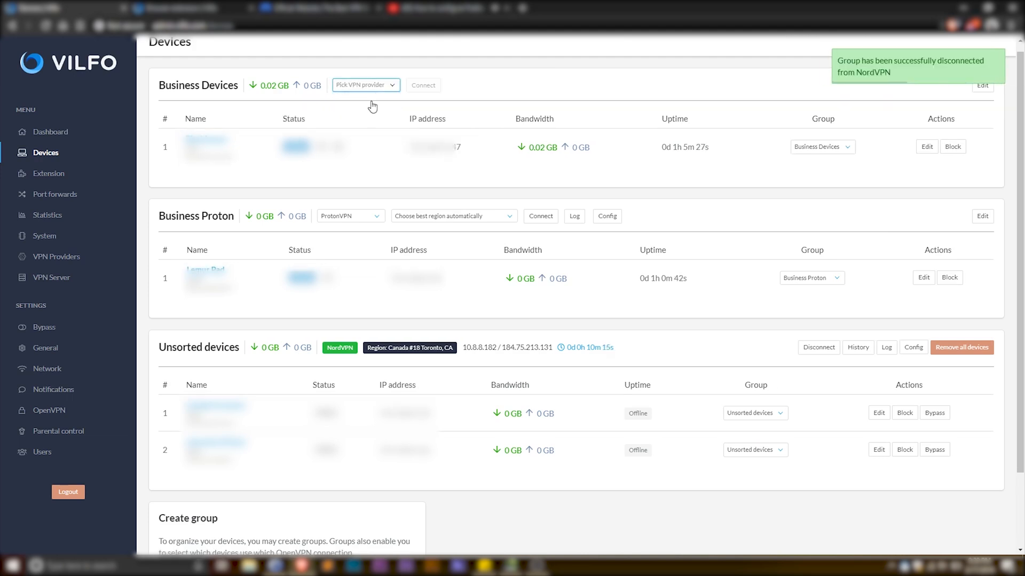
left_click(422, 85)
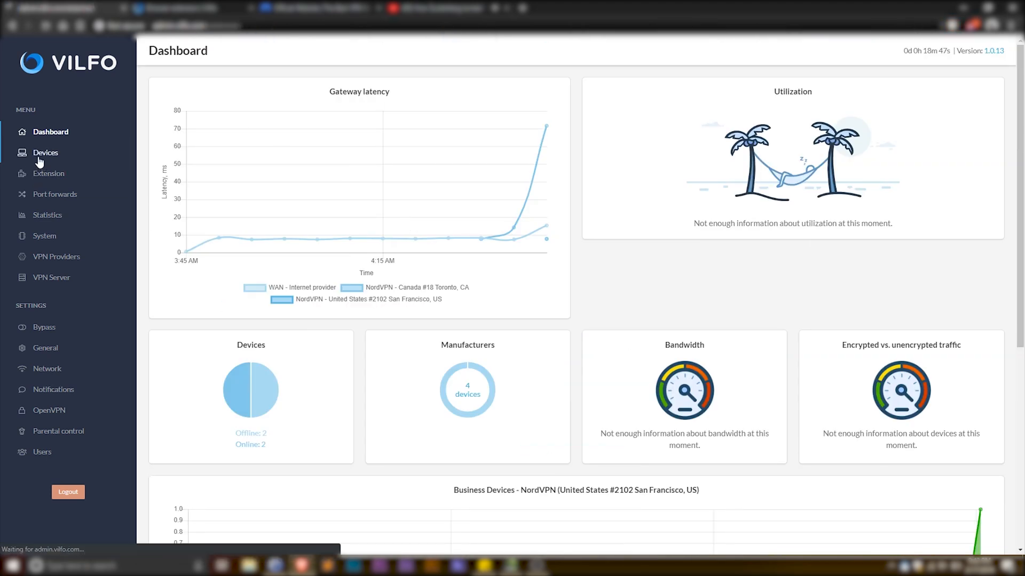
- Review Port forwards and Statistics, then the System page's firmware status and details
left_click(55, 195)
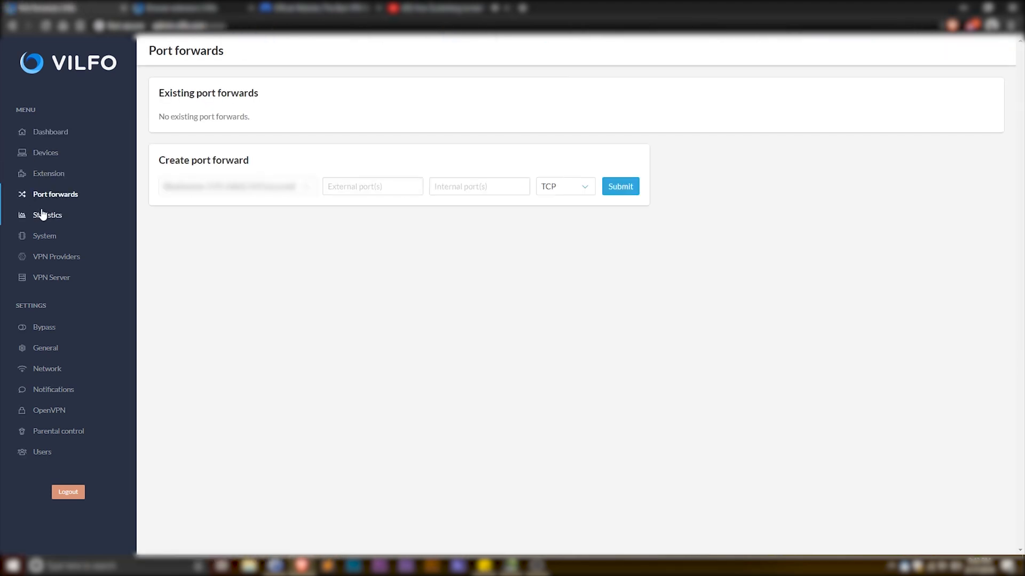
left_click(47, 215)
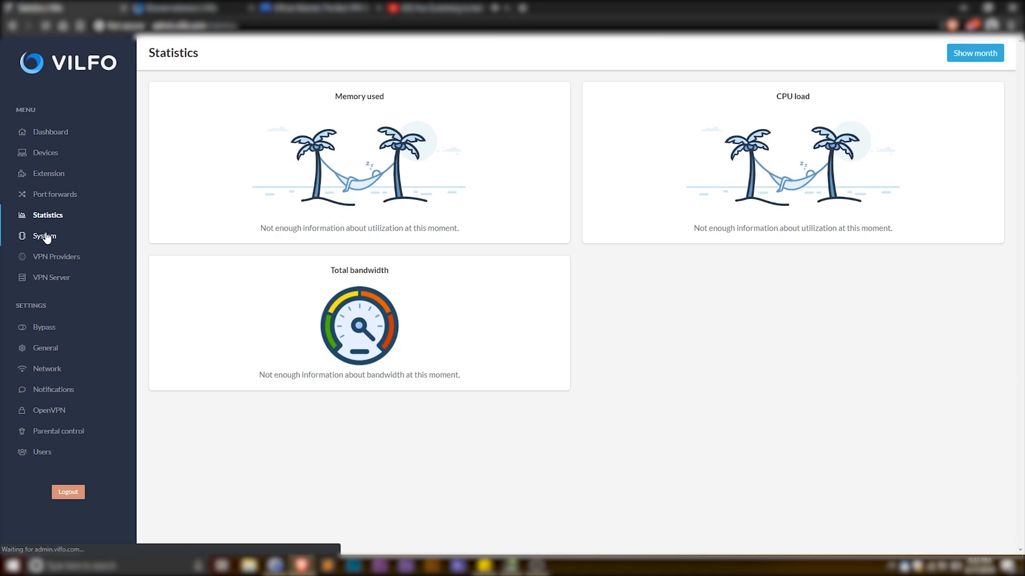
left_click(45, 236)
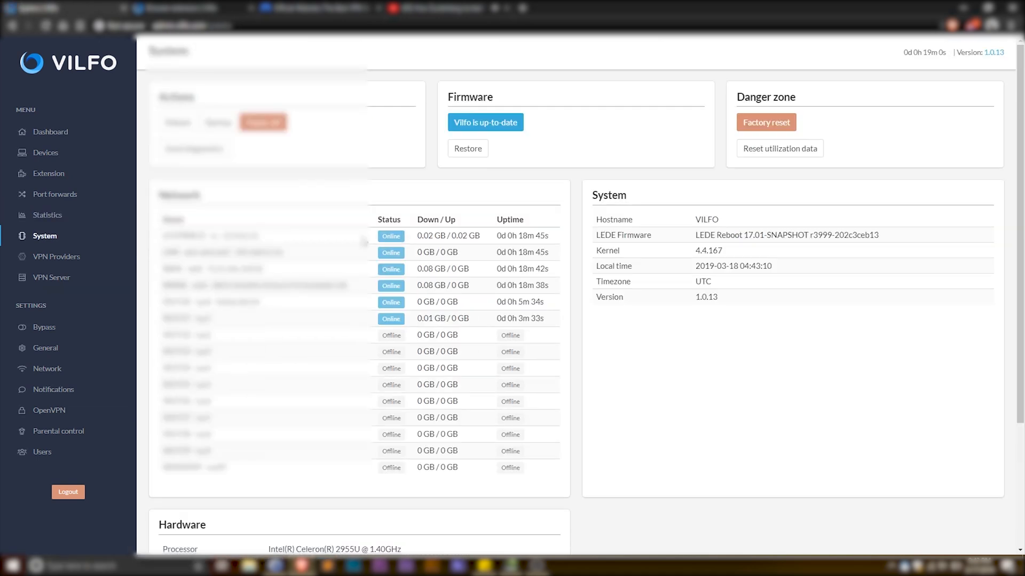
scroll("down", 3)
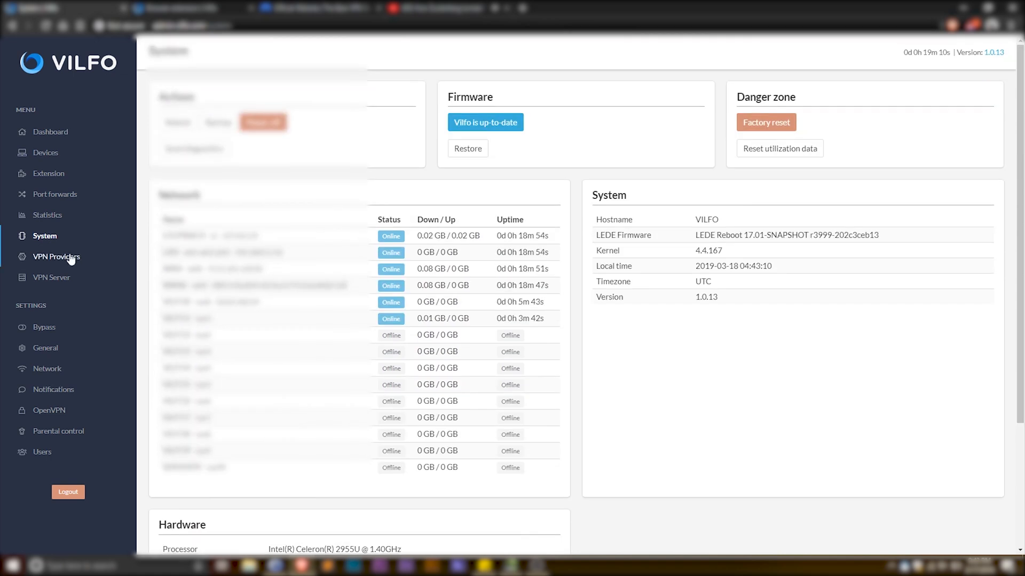
- Review installed VPN providers and the Custom provider's OpenVPN config upload dialog
left_click(56, 256)
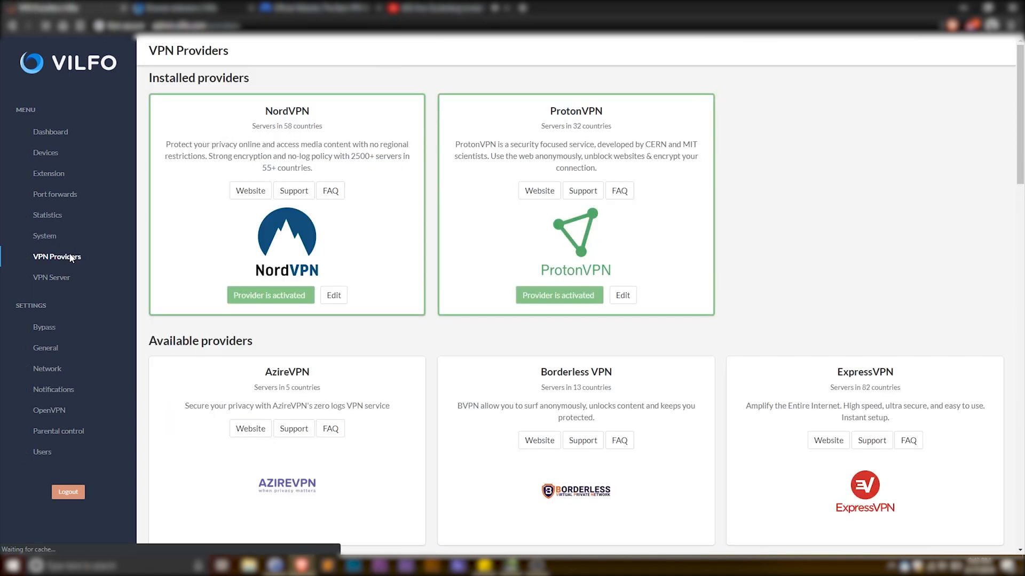
scroll("down", 3)
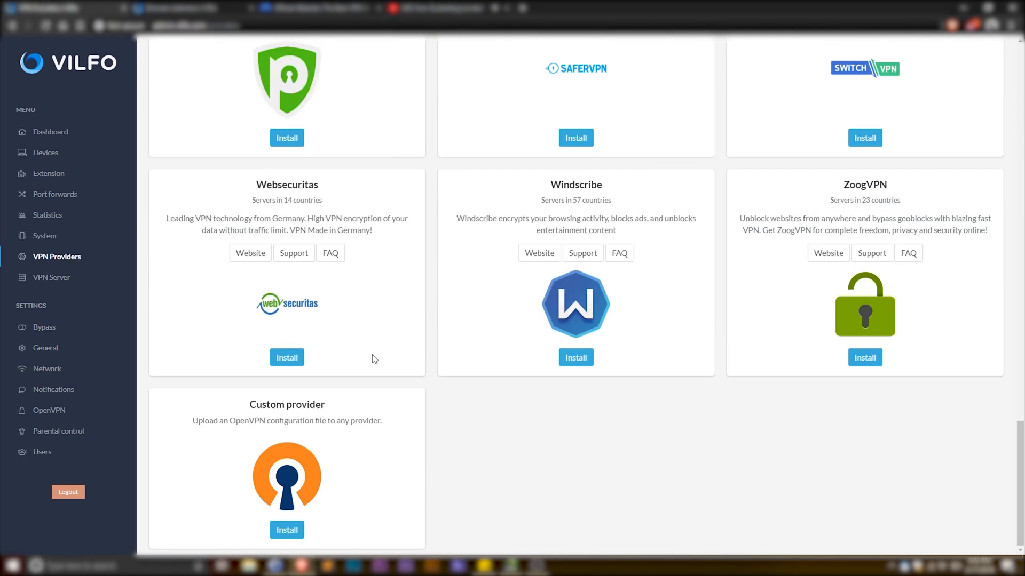
left_click(286, 530)
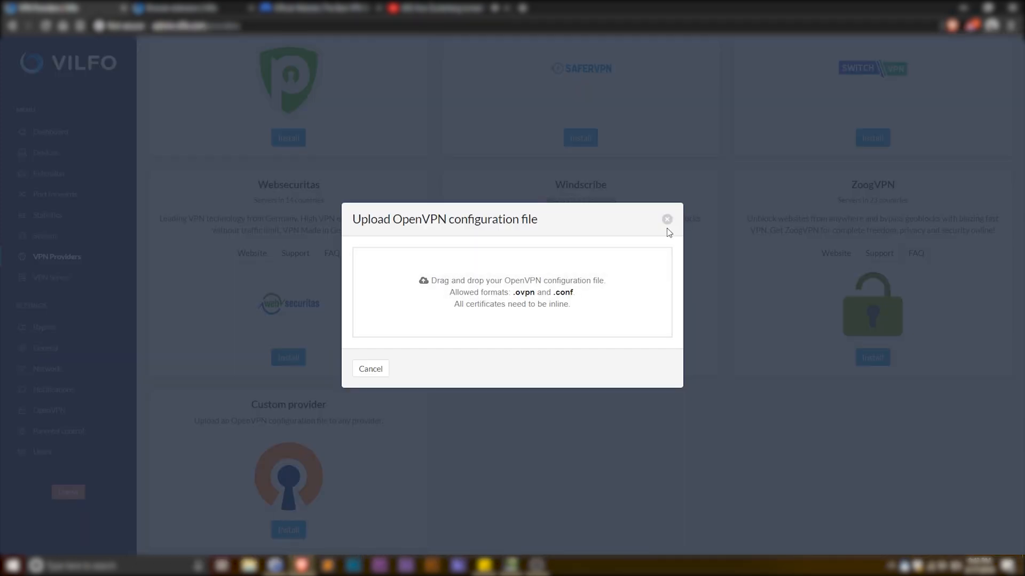
left_click(667, 219)
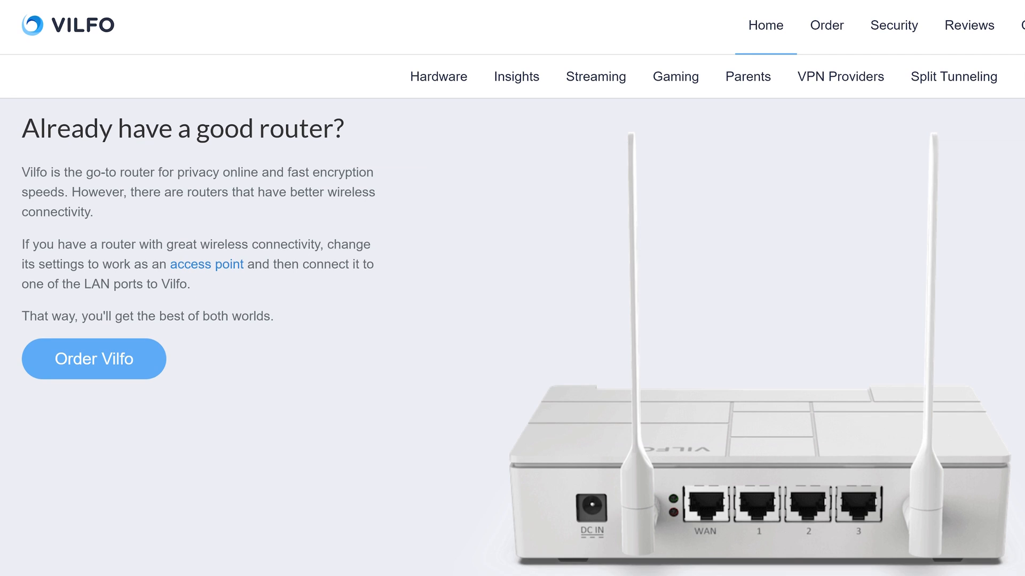
- Scroll the Vilfo homepage through the headline, $339 order offer and promo video
scroll("down", 3)
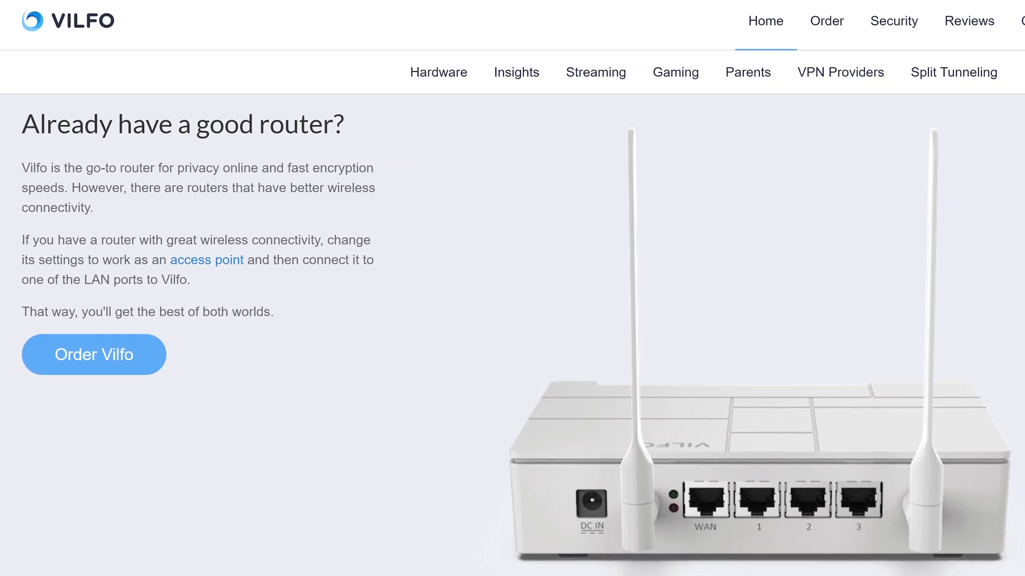
scroll("down", 3)
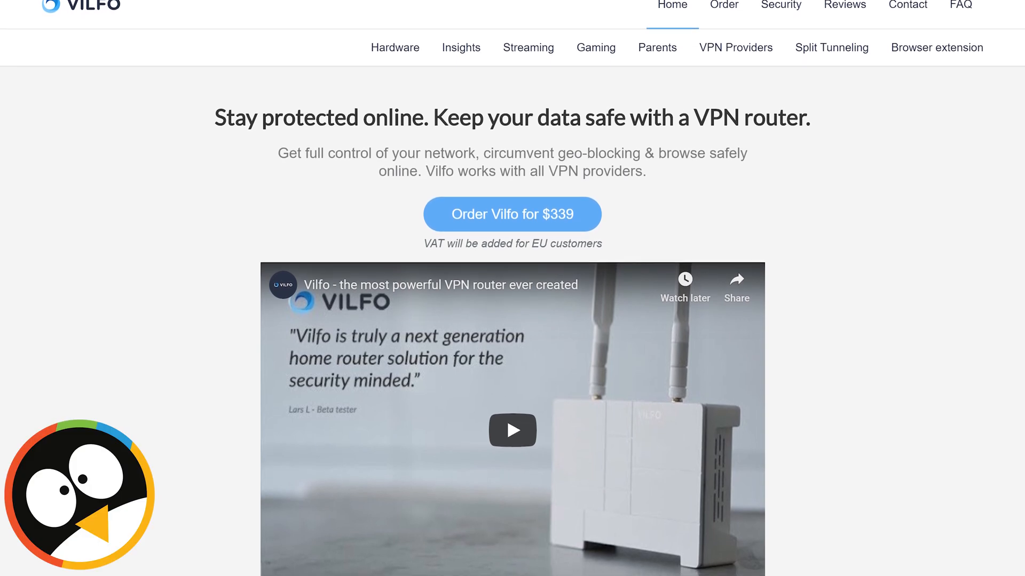
scroll("down", 3)
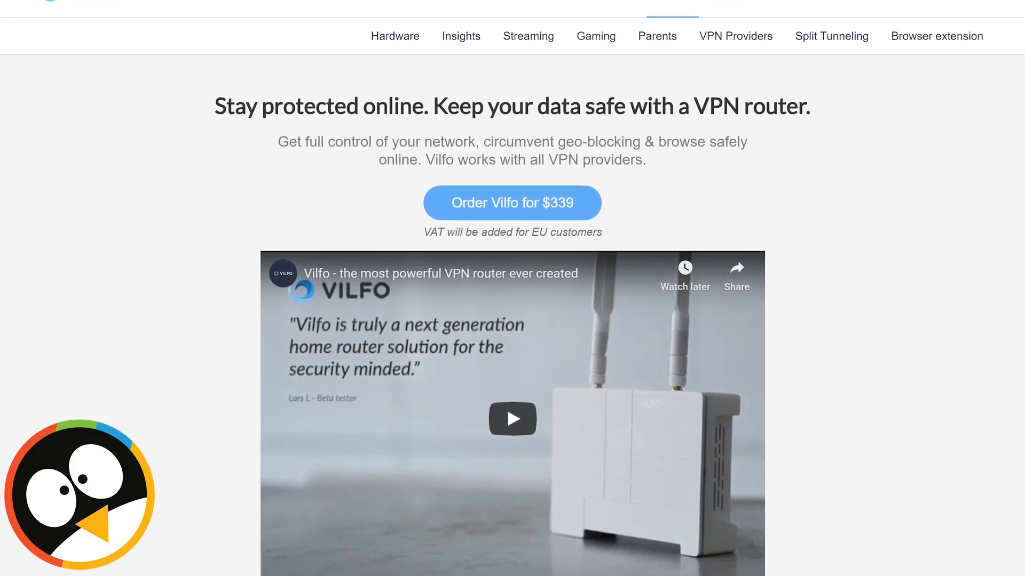
scroll("down", 3)
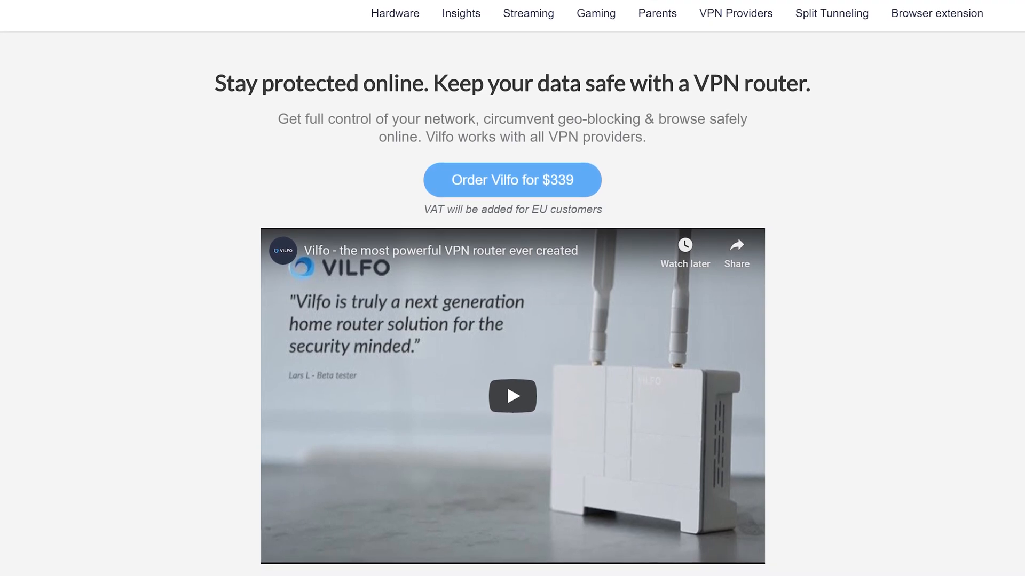
scroll("down", 3)
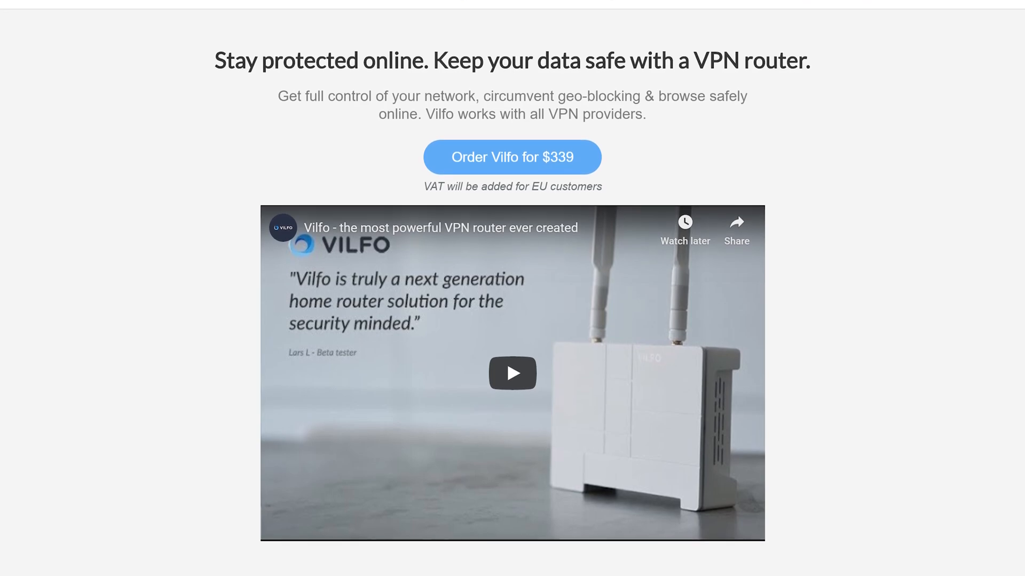
left_click(614, 21)
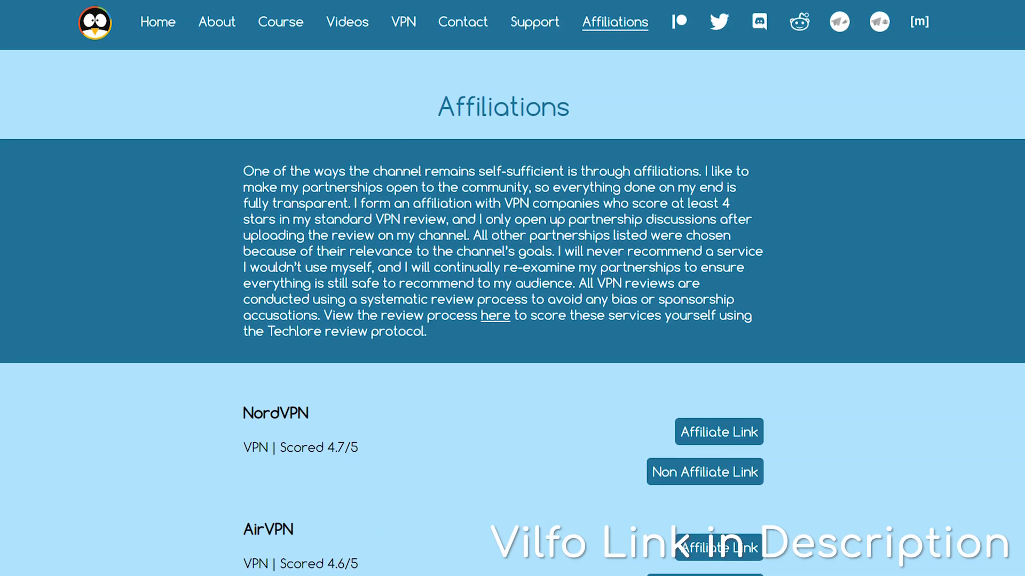
- Scroll down the Affiliations list showing NordVPN 4.7/5 and AirVPN 4.6/5 with affiliate links
scroll("down", 3)
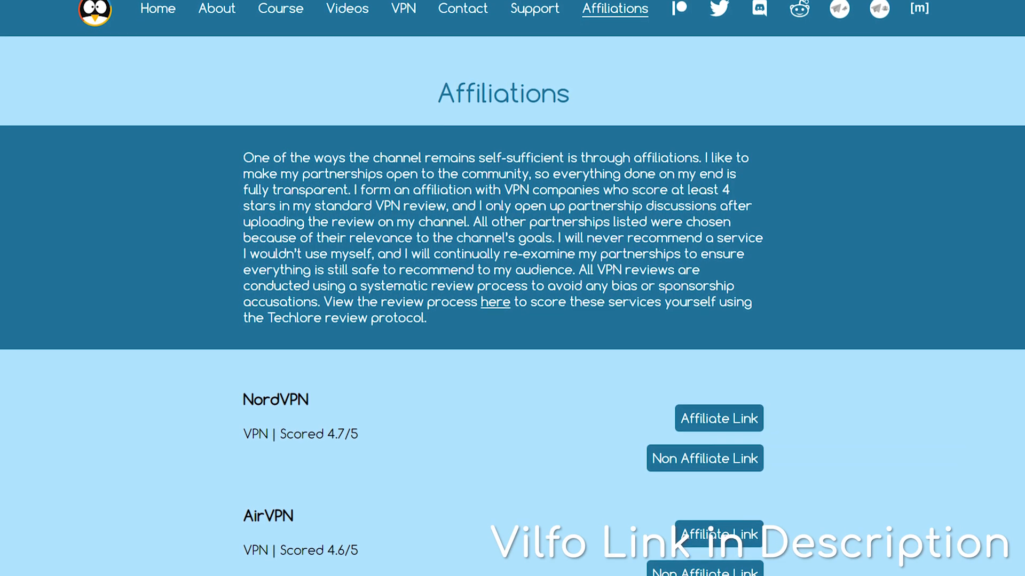